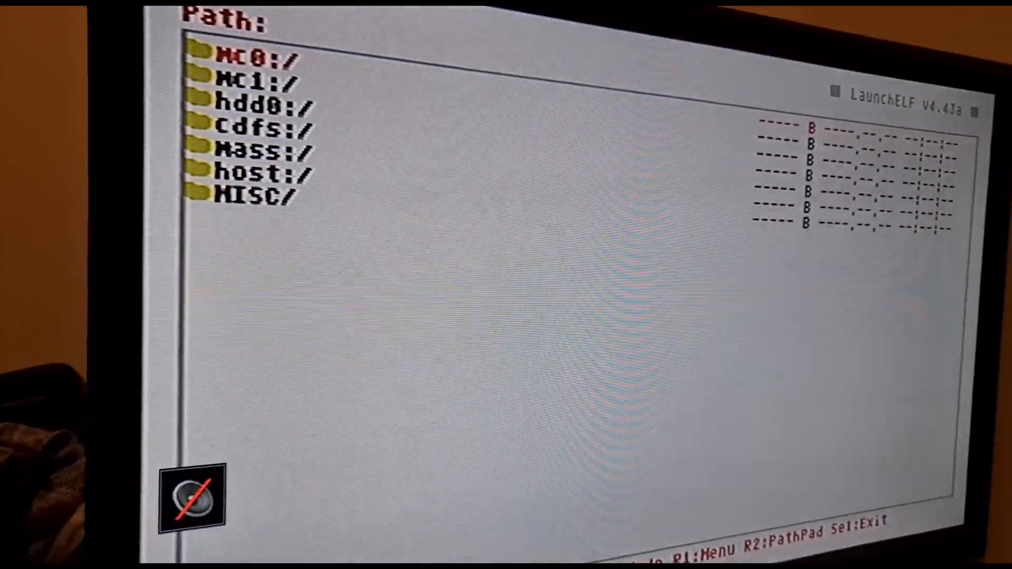
- Open the mass:/ USB drive to list INSTALL, lang, COGSWAP.ELF, ESR.ELF and FMCBInstaller.elf
key("Down")
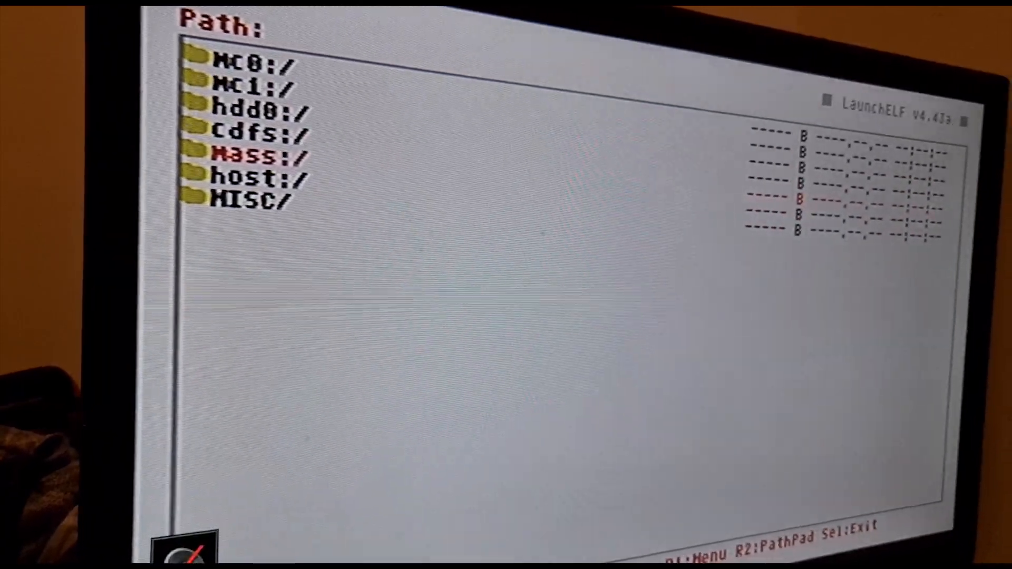
left_click(252, 155)
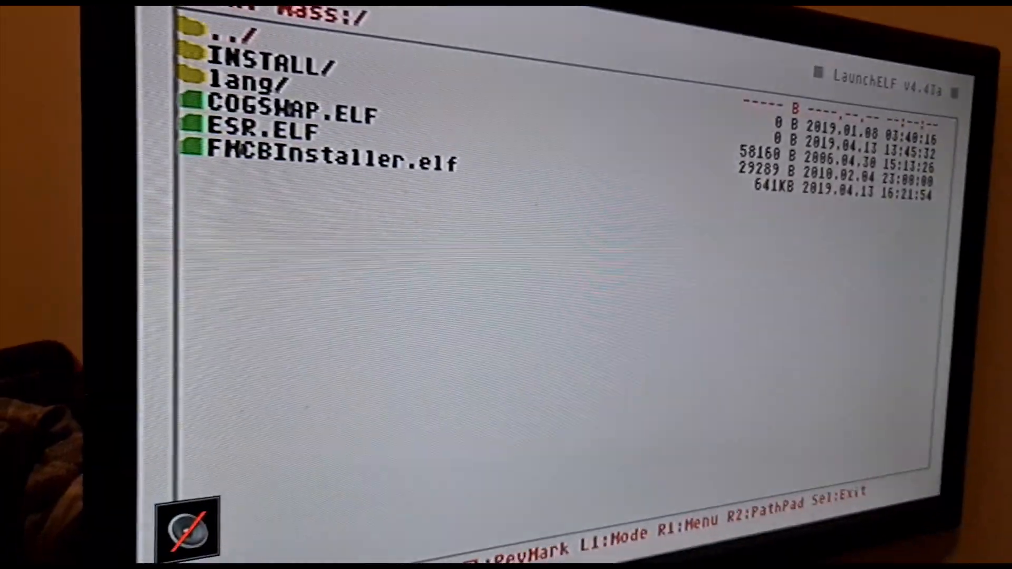